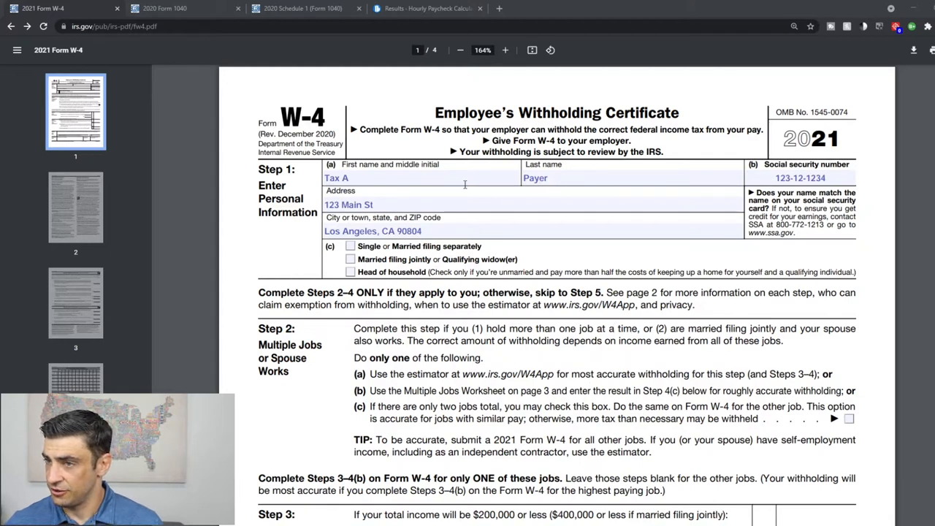
- Scroll to Step 1(c) and check 'Married filing jointly or Qualifying widow(er)'
scroll("down", 3)
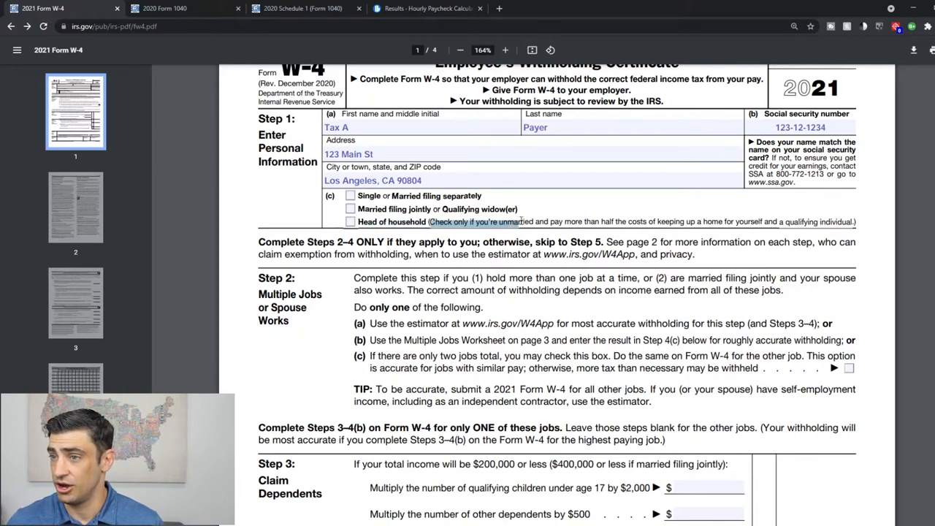
scroll("down", 3)
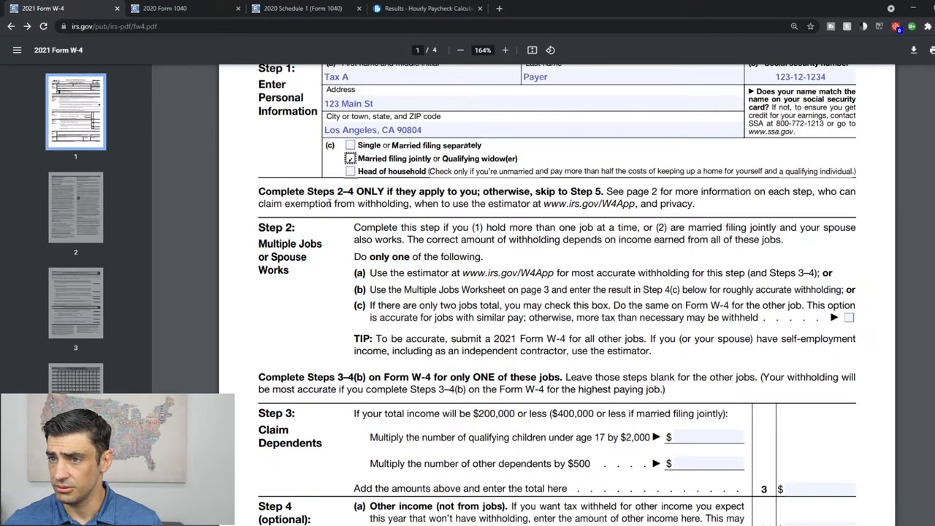
scroll("up", 3)
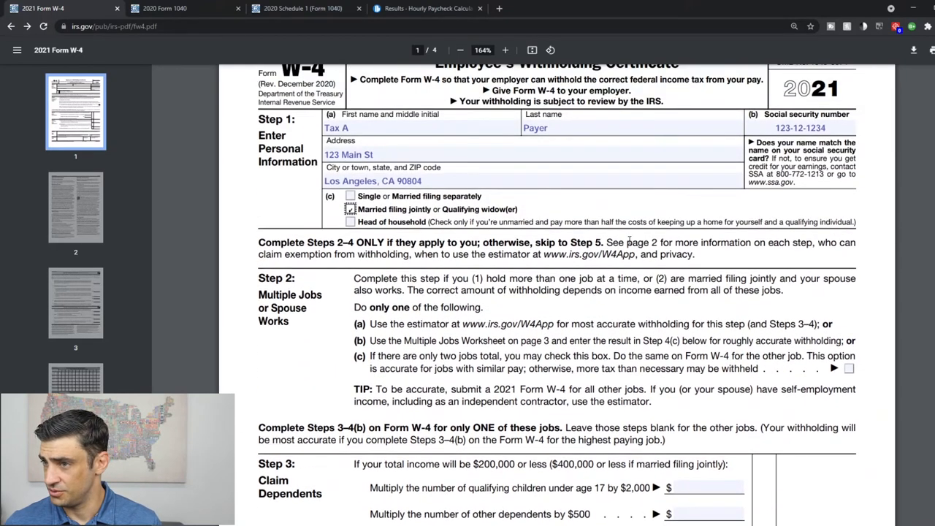
scroll("down", 3)
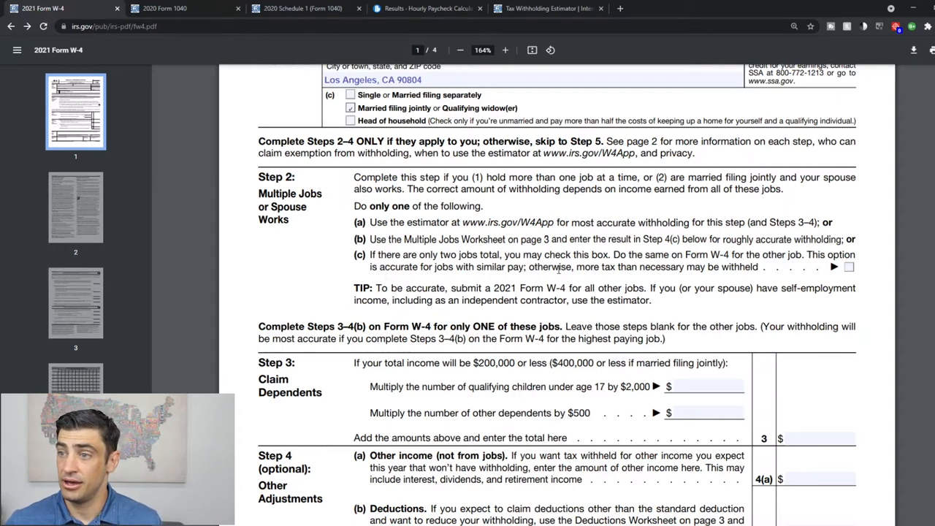
- Jump to page 3 of the W-4 showing the blank Step 2(b) Multiple Jobs Worksheet
left_click(76, 303)
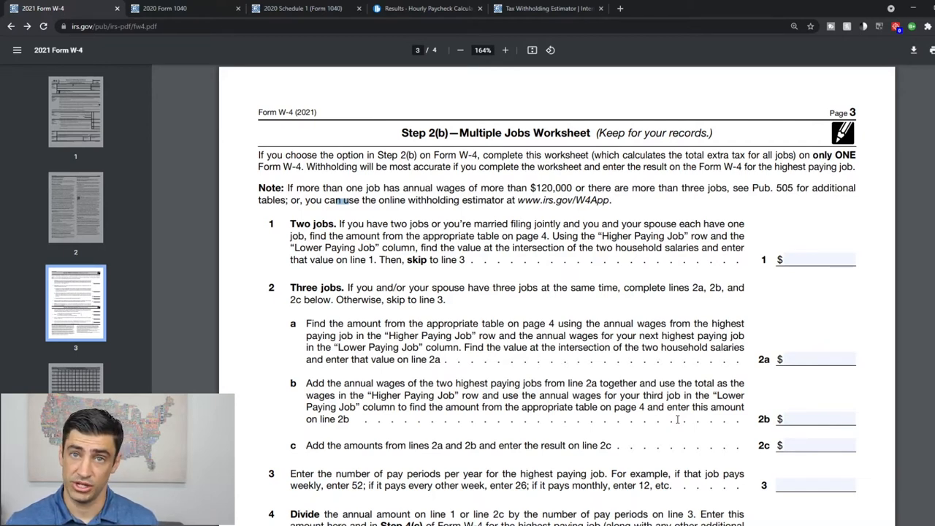
- Scroll through the Step 2(b) Multiple Jobs Worksheet lines on page 3
scroll("down", 3)
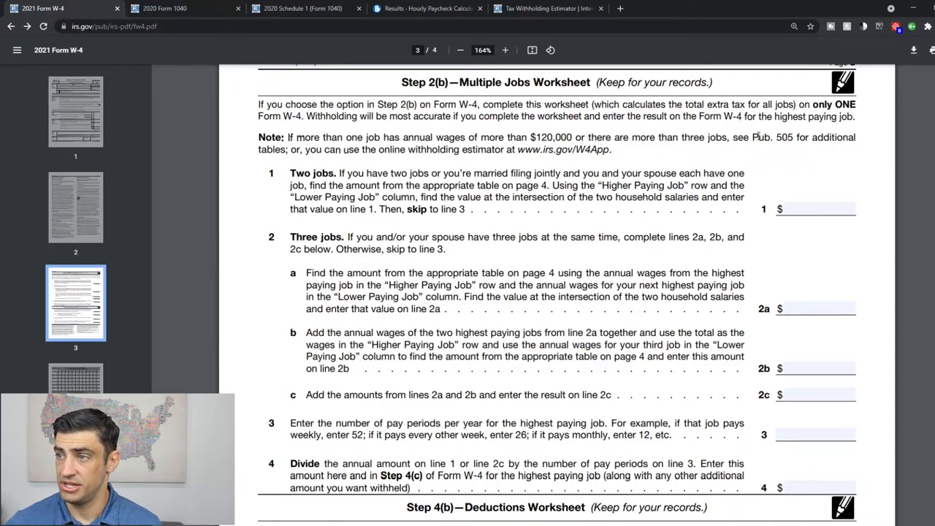
scroll("down", 3)
type("26")
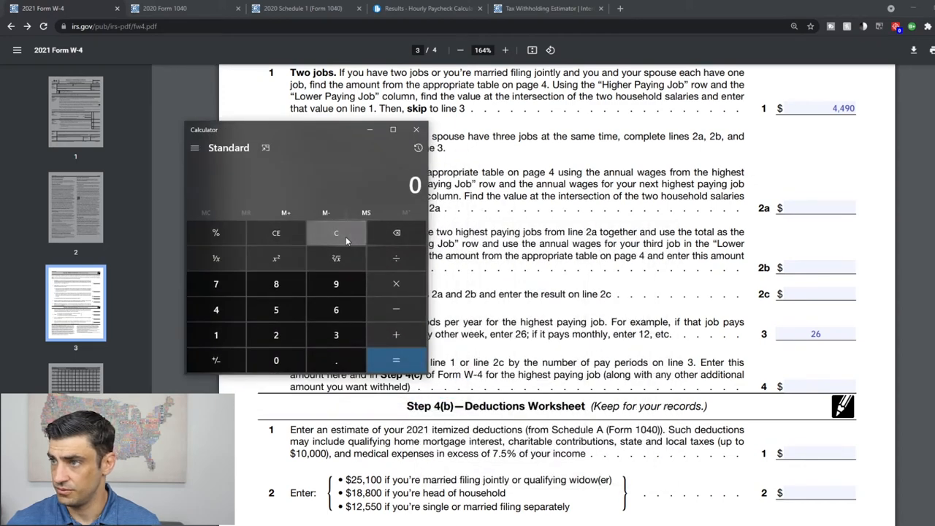
- Close Calculator and go to Step 4(c) on page 1 to enter 173 extra withholding
left_click(417, 129)
type("173")
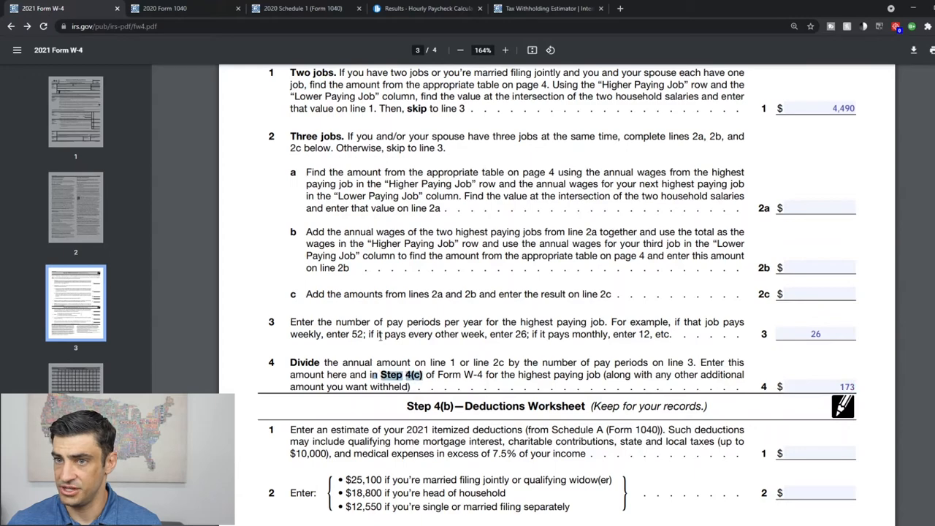
left_click(76, 111)
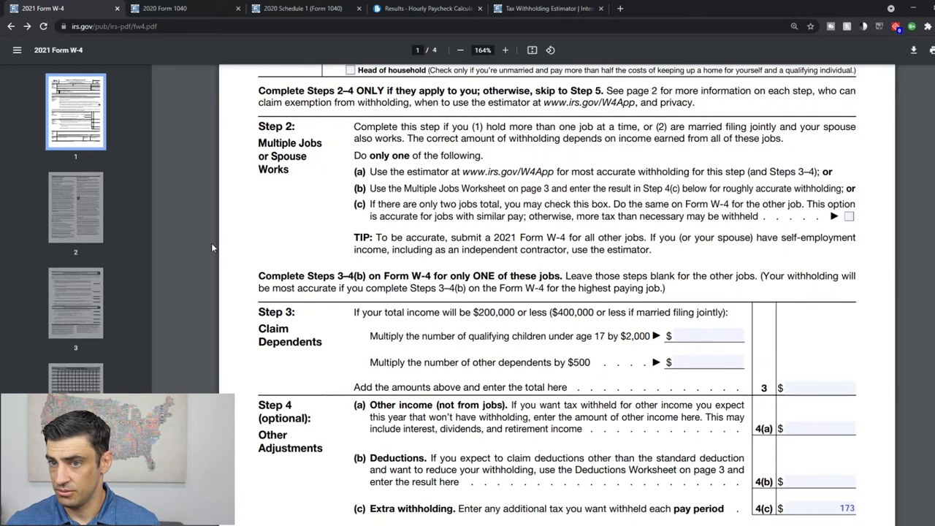
- Return to the page 3 worksheet and clear the values on lines 1, 3 and 4
left_click(76, 301)
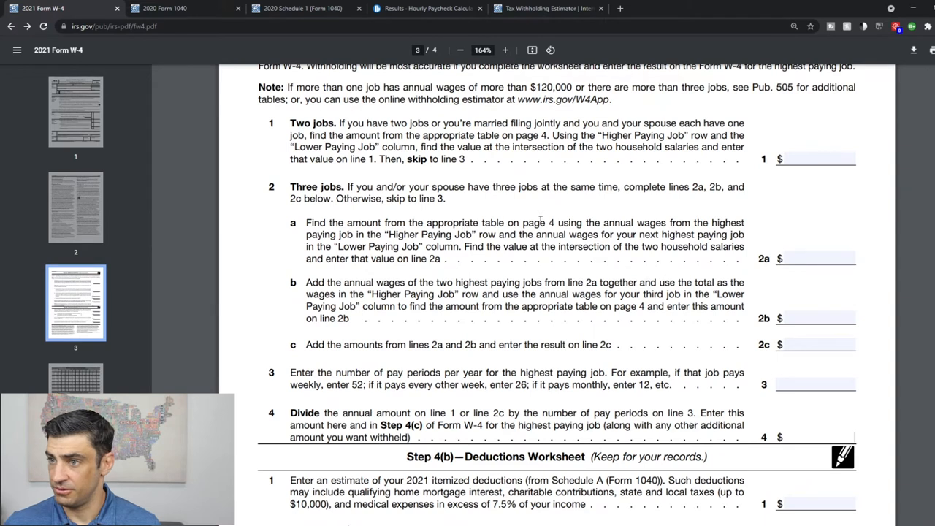
scroll("up", 3)
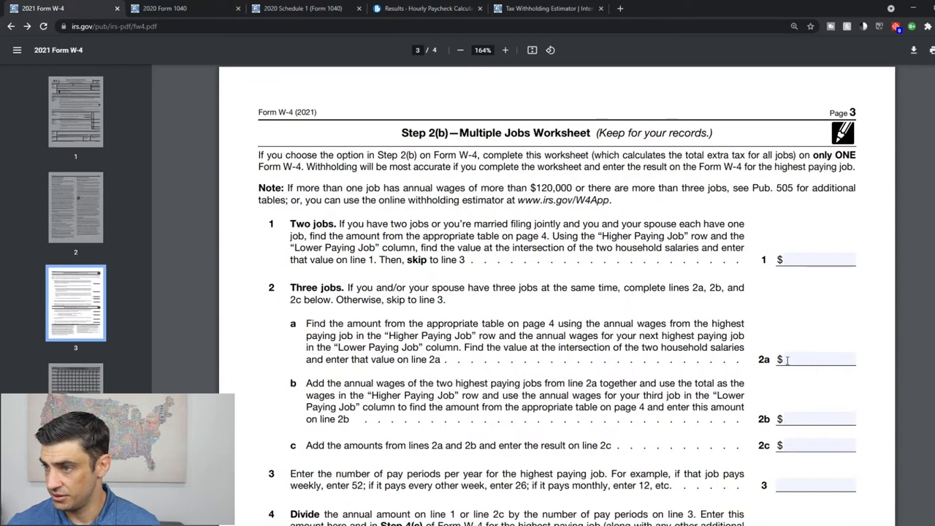
- Enter 3,08 on worksheet line 2a, then move back toward Step 4(c) with 173
type("3,08")
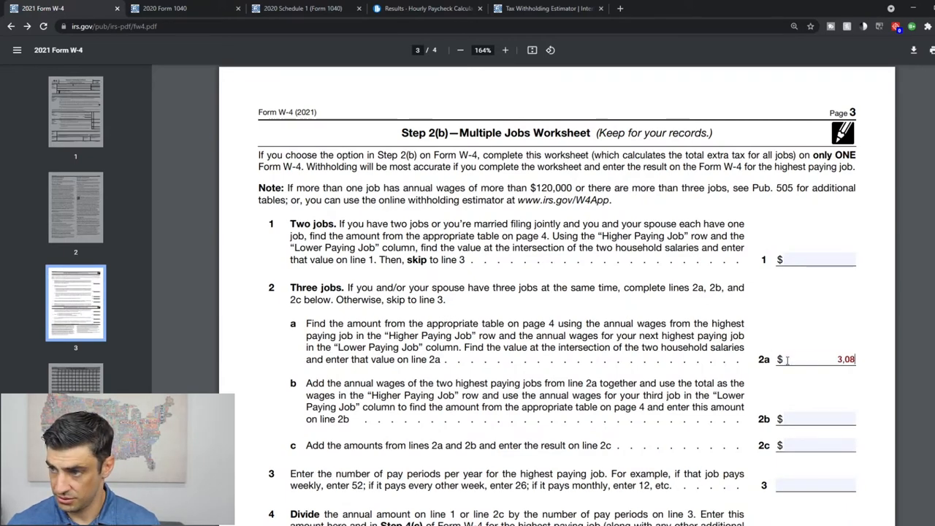
scroll("down", 3)
type("173")
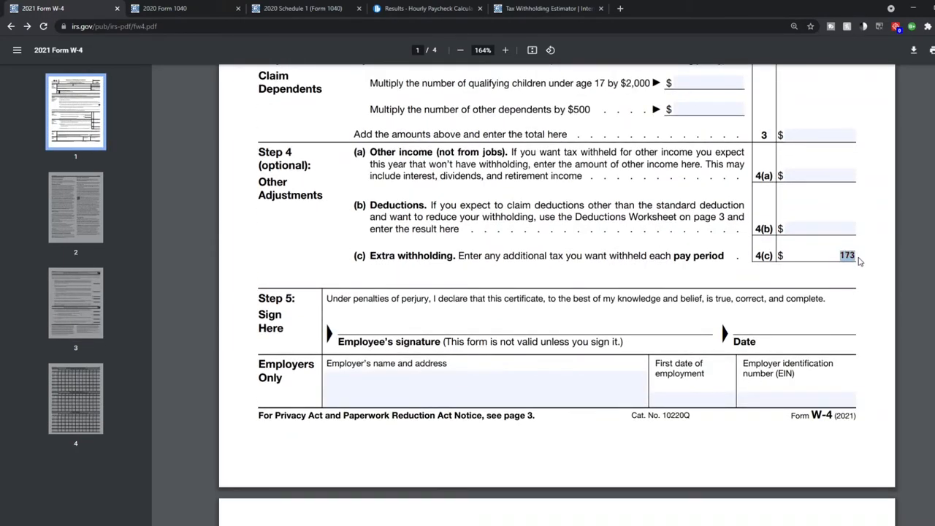
scroll("up", 3)
type("25")
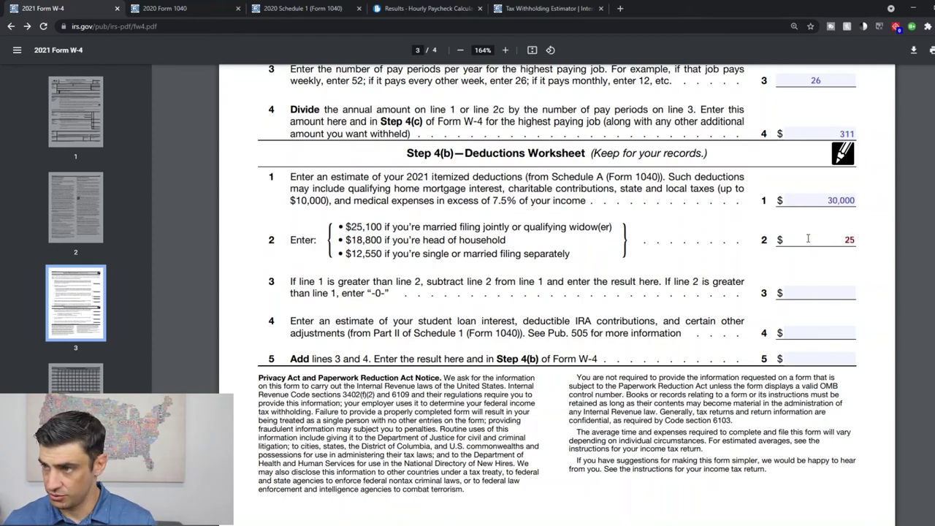
- Enter the 25,100 filing-status amount on line 2 of the Step 4(b) Deductions Worksheet
left_click(299, 9)
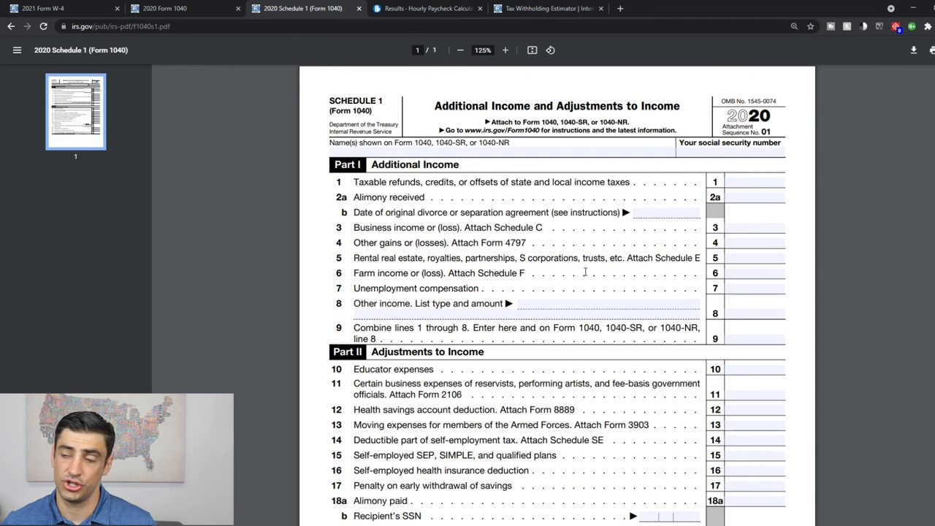
- Scroll the 2020 Schedule 1 down to Part II, Adjustments to Income
scroll("down", 3)
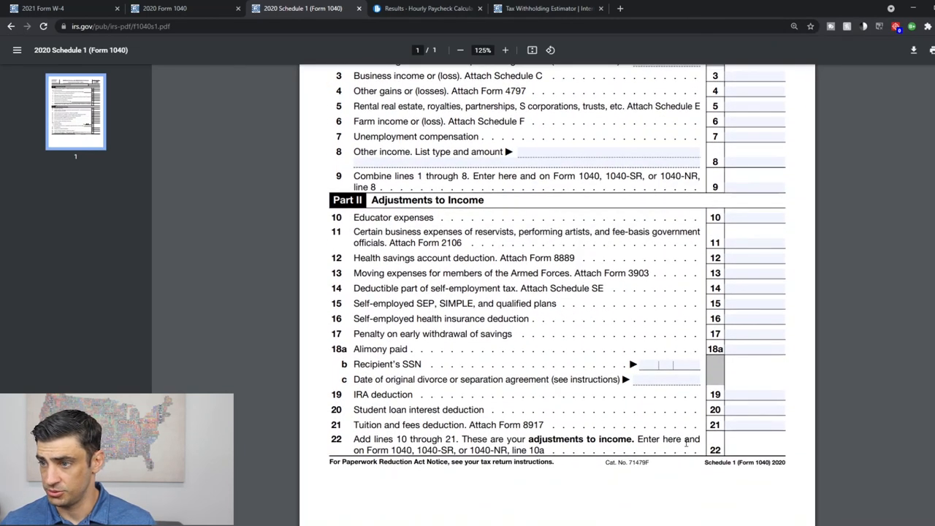
left_click(59, 9)
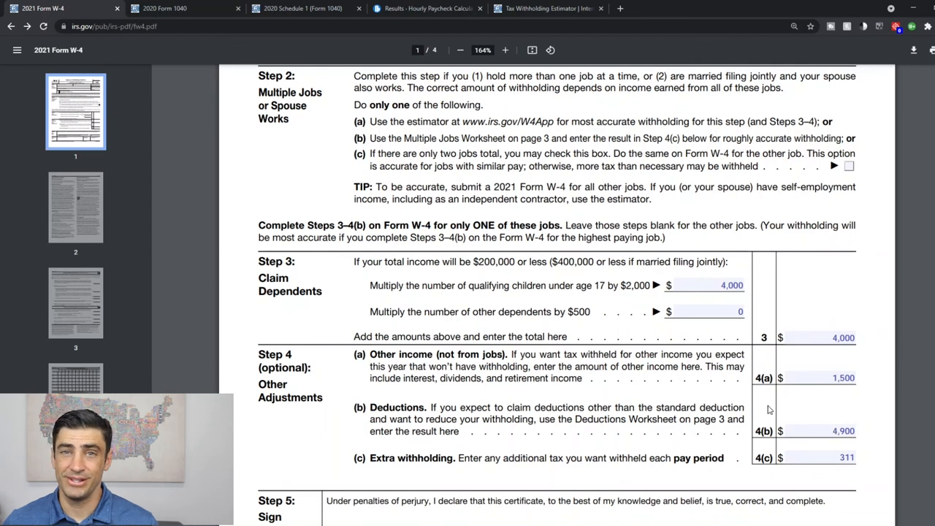
- Switch back to W-4 page 1 showing 4,000 dependents, 1,500, 4,900 and 311
left_click(427, 9)
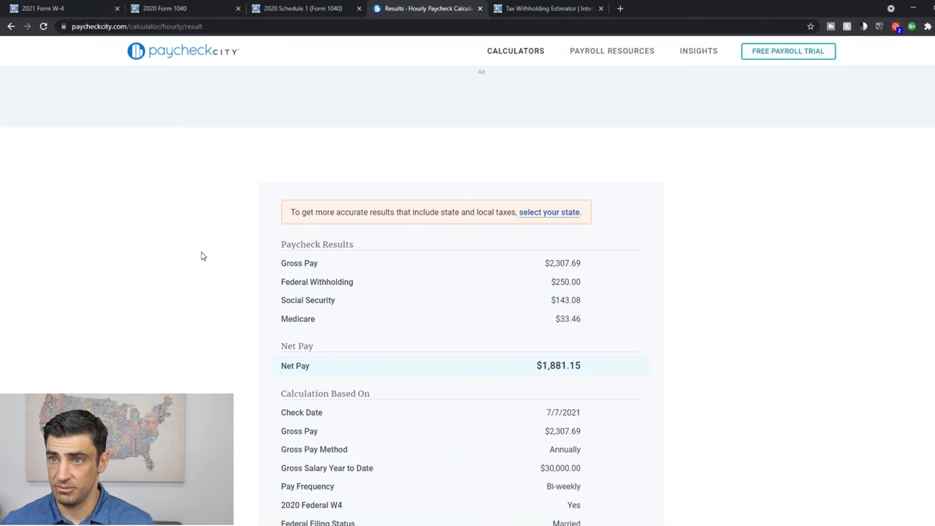
- Return from the paycheck results to the calculator inputs with the W-4 figures
left_click(12, 26)
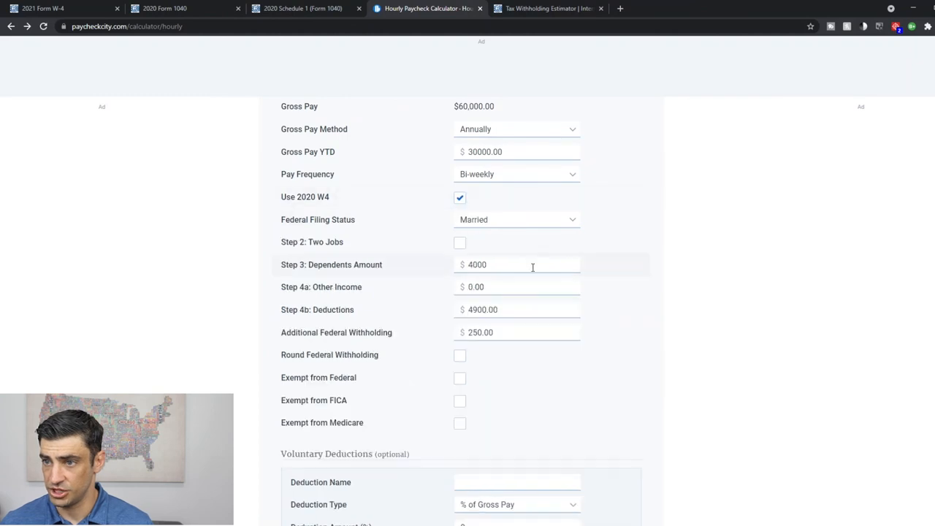